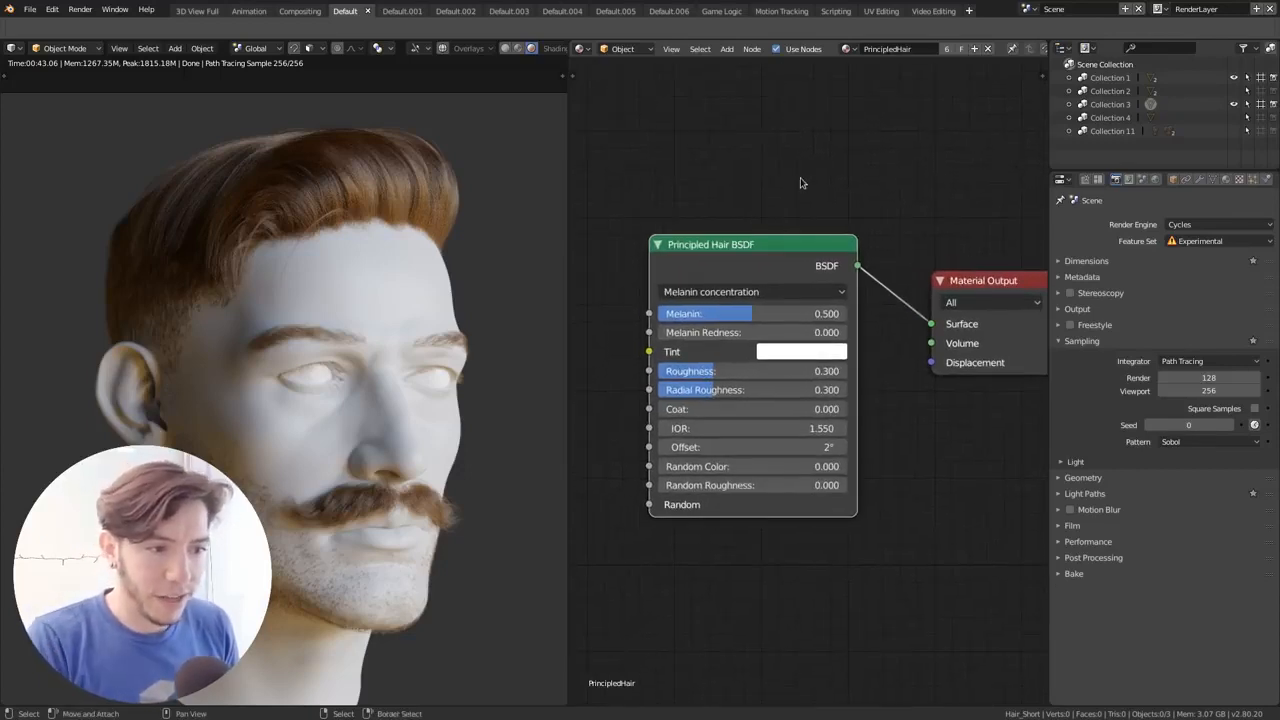
mouse_move(744, 216)
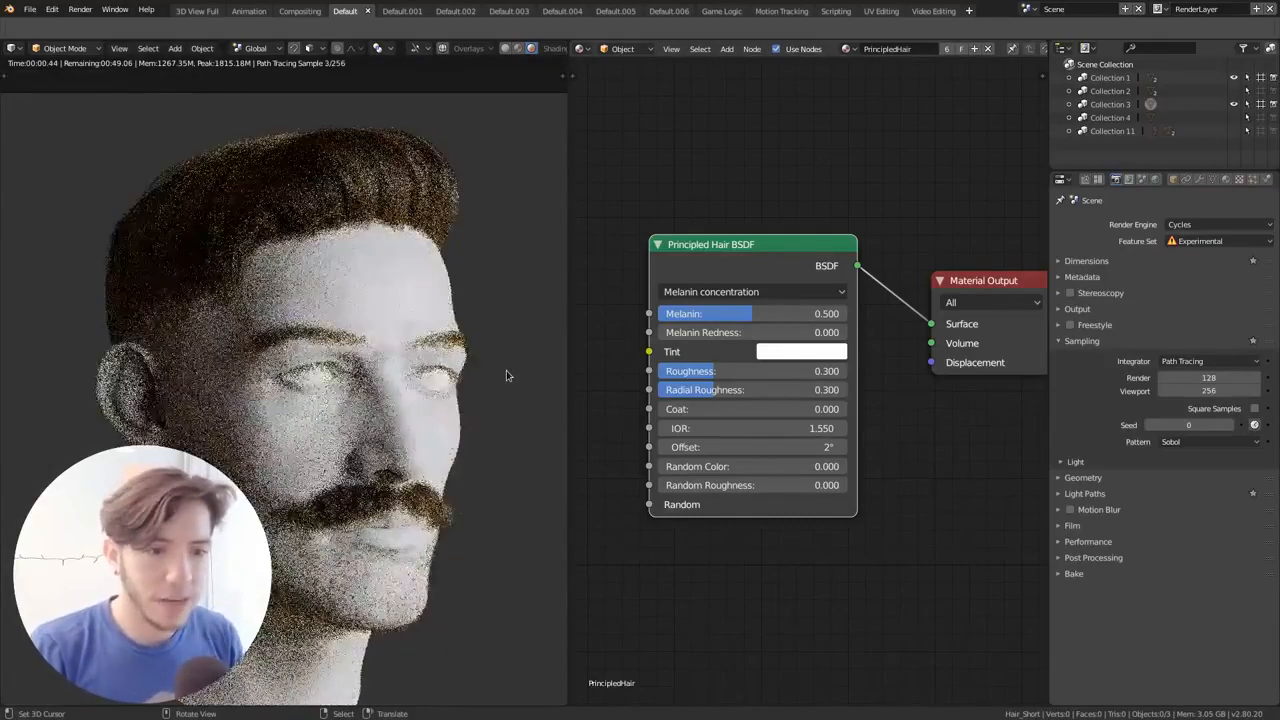
Step: Border the render to the hair area and set Melanin to 1.0 for black hair
left_click_drag(130, 100, 496, 340)
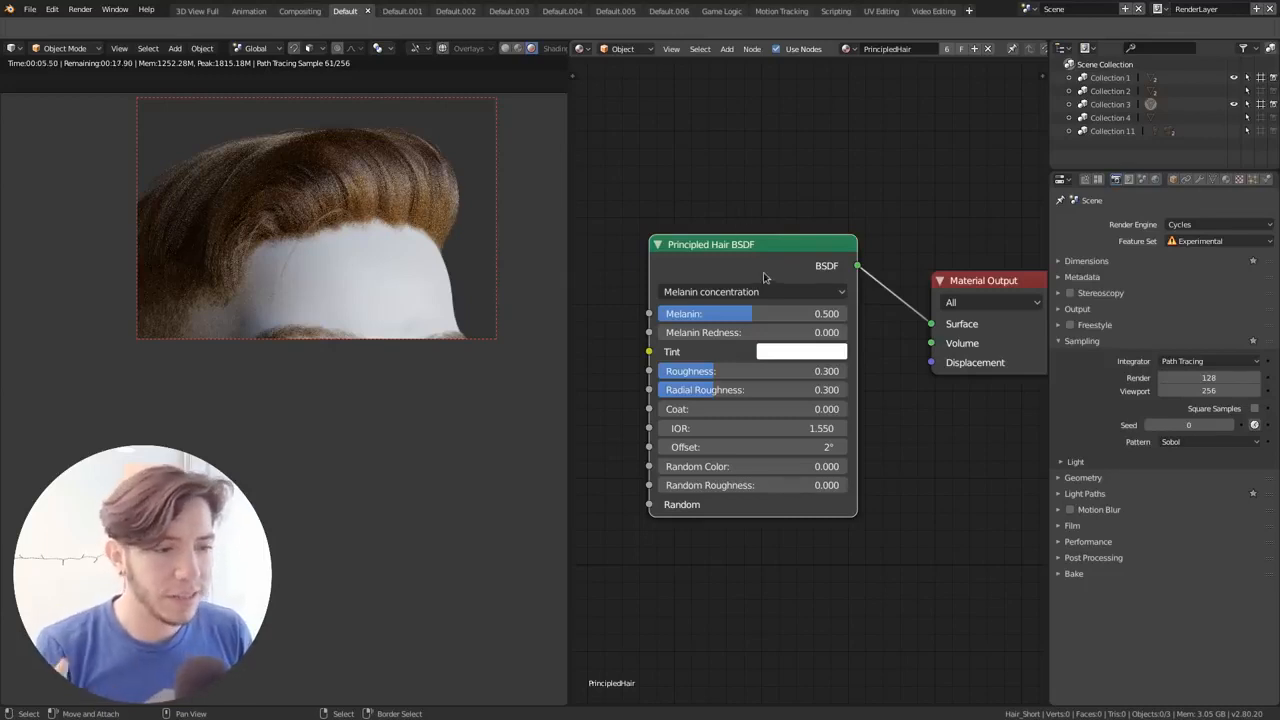
left_click(752, 292)
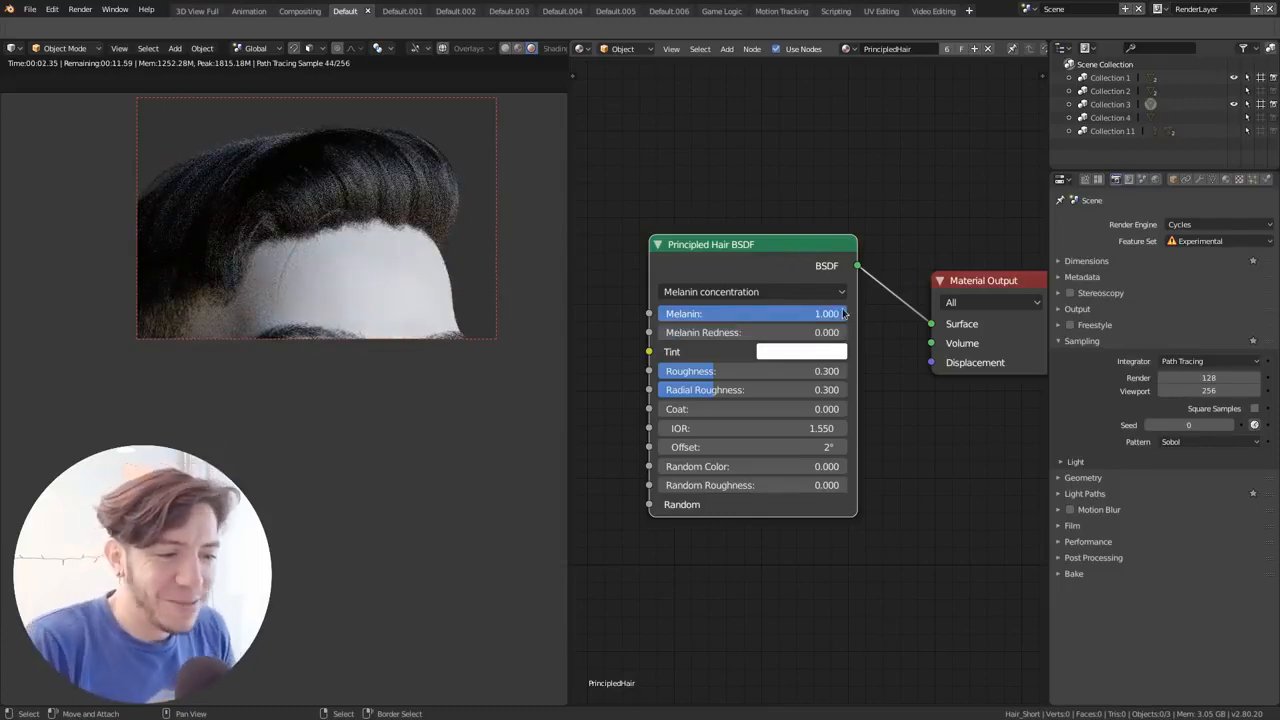
Step: Lower Melanin to about 0.462 so the hair renders light brown
left_click_drag(824, 312, 656, 312)
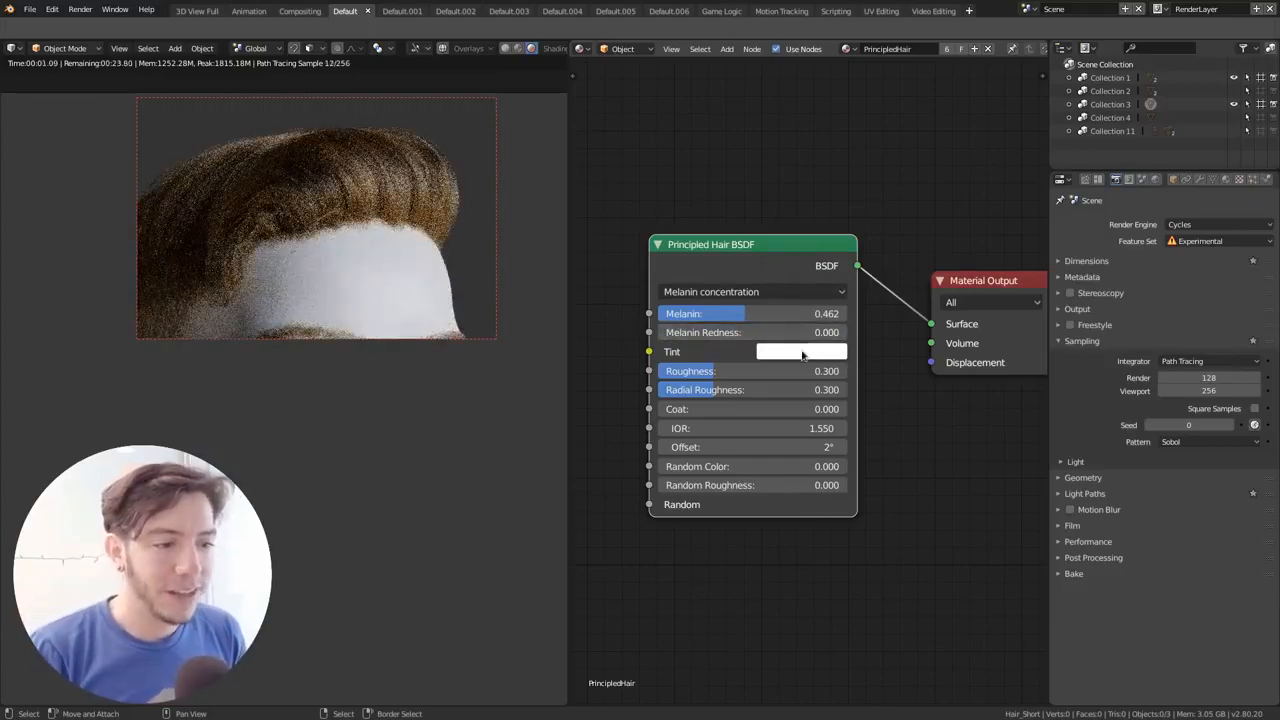
left_click(800, 352)
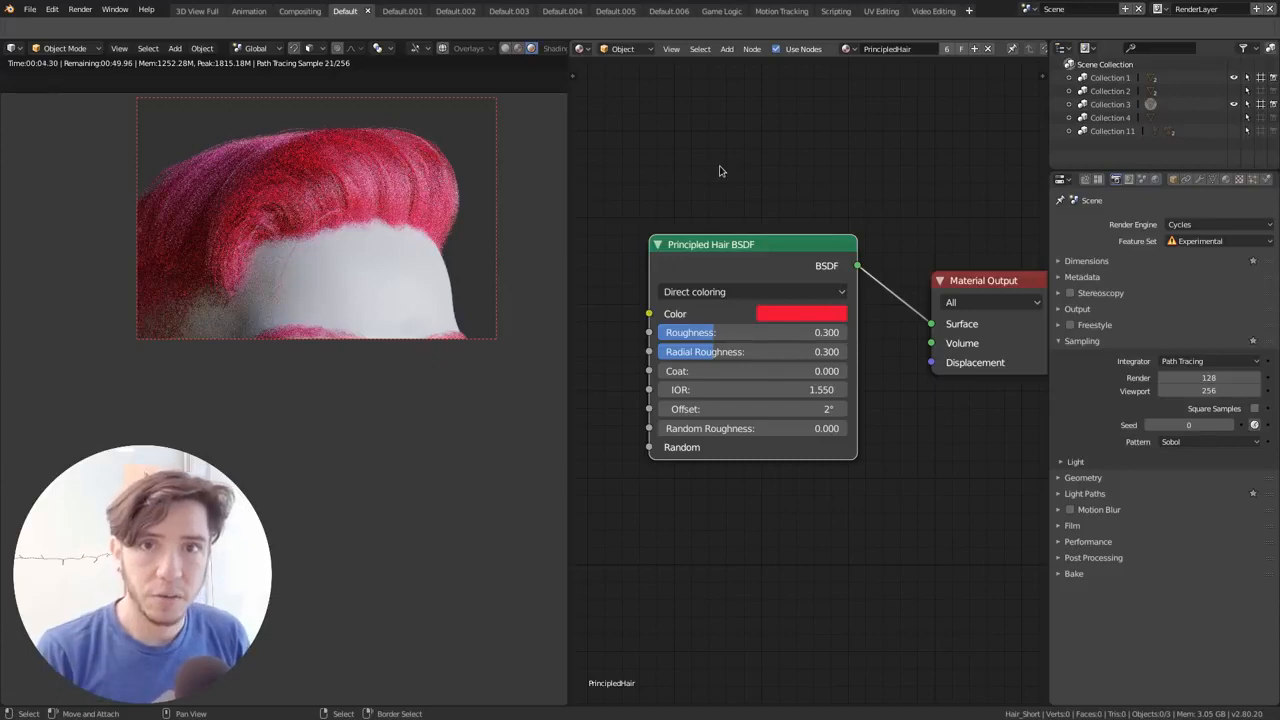
mouse_move(736, 164)
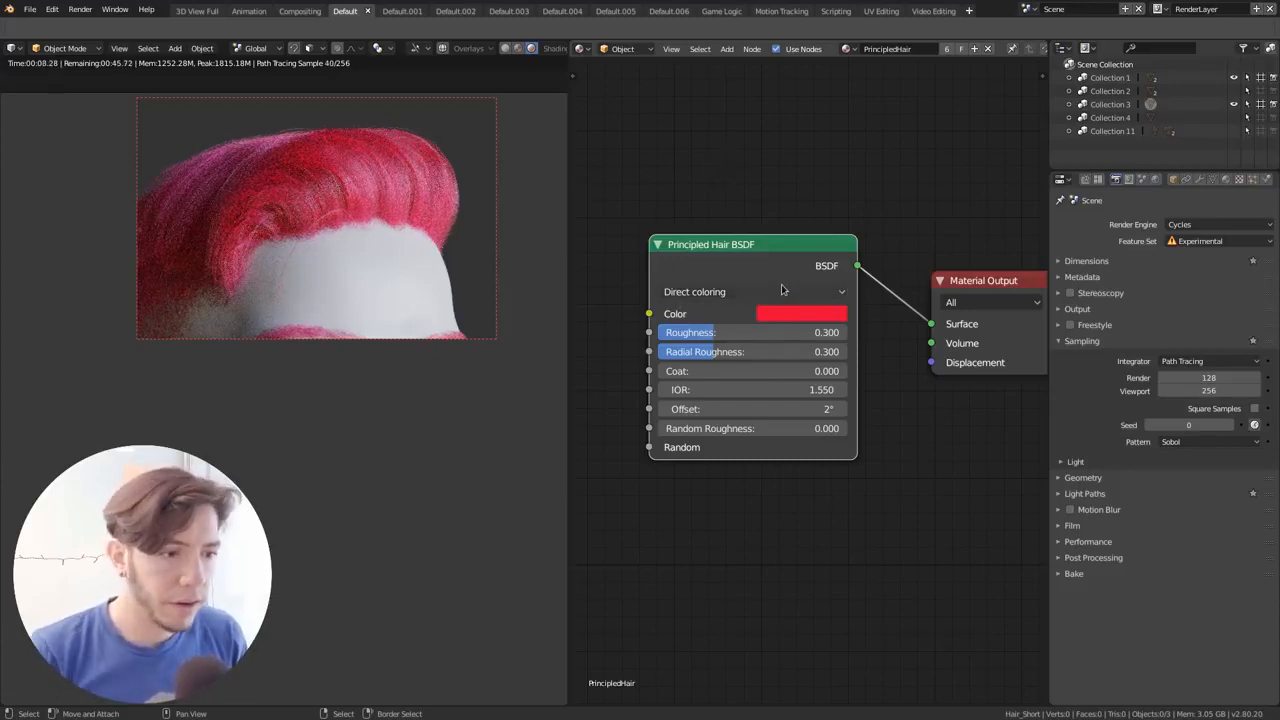
Step: Switch the hair shader's parametrization back to Melanin Concentration
left_click(750, 292)
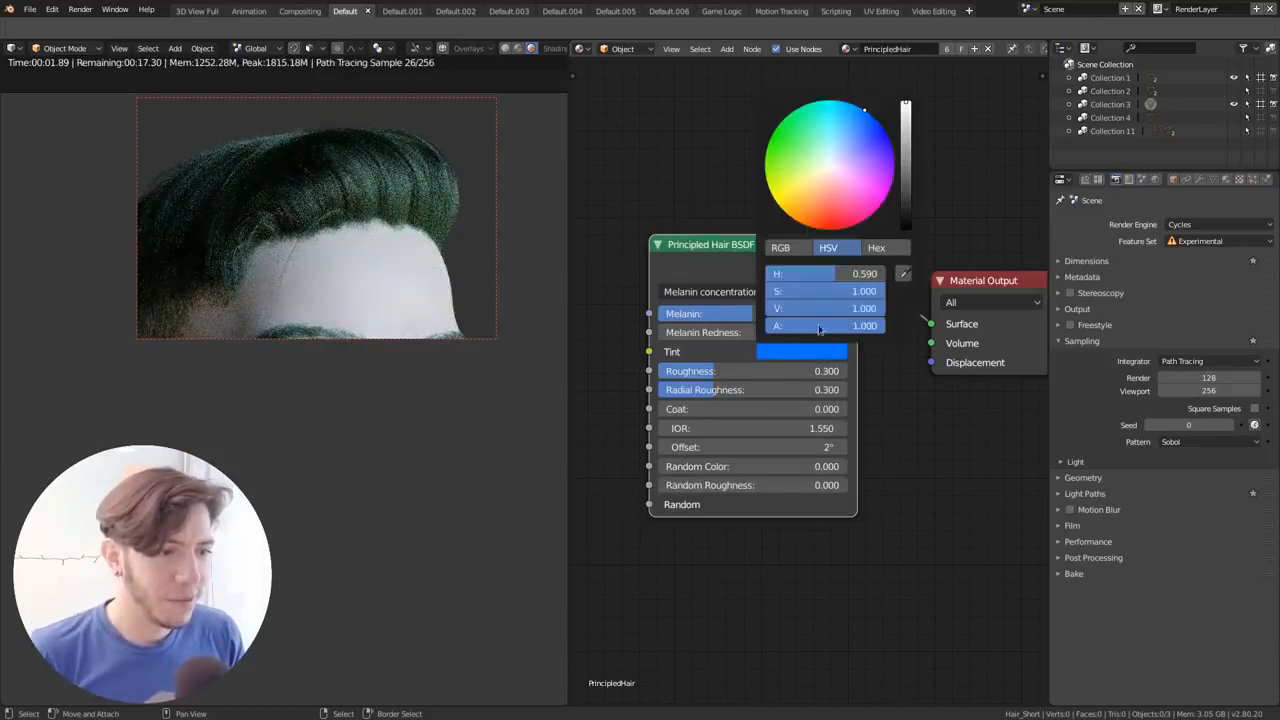
Step: Reset the tint, then raise hair Roughness to about 0.66 and fine-tune it
left_click(592, 216)
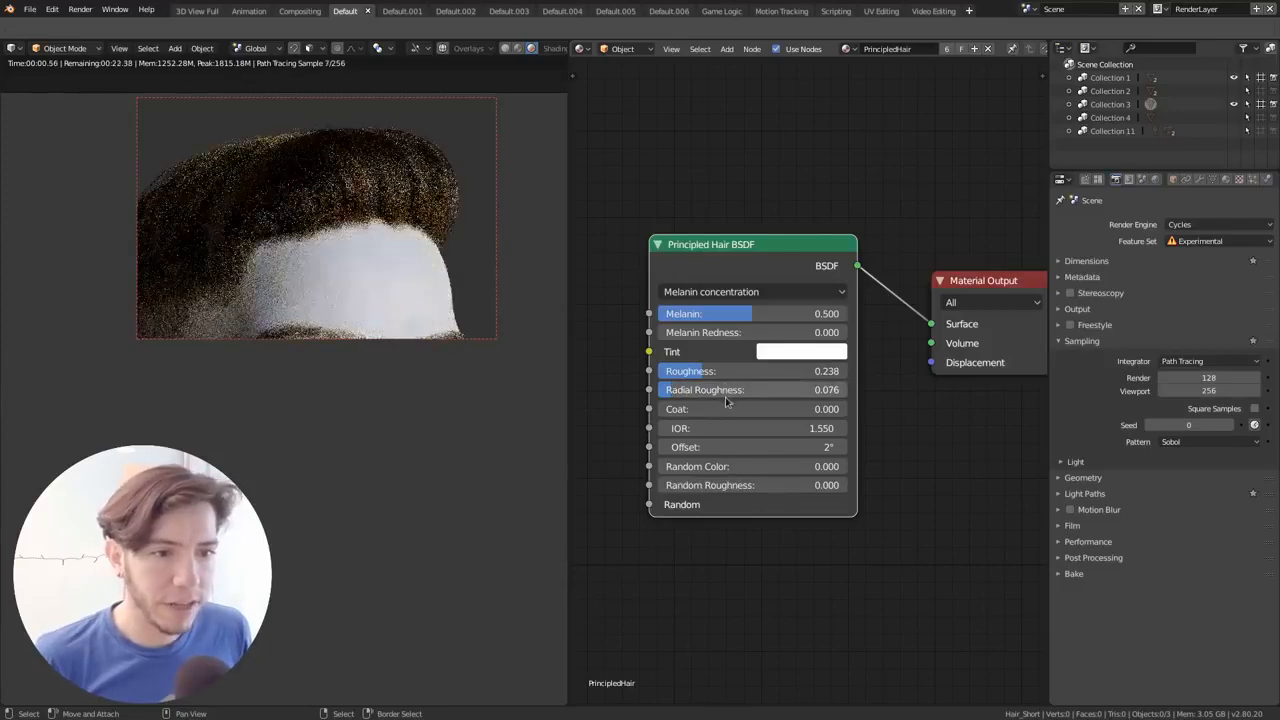
left_click_drag(700, 370, 790, 370)
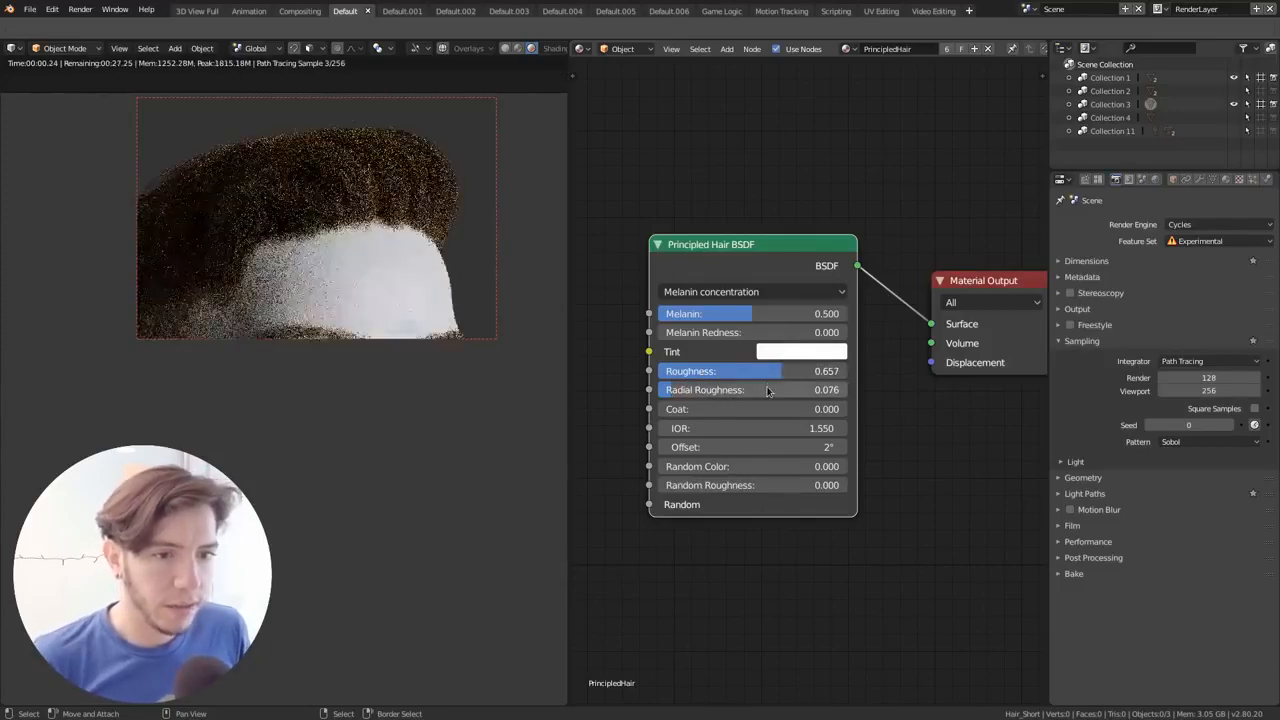
left_click_drag(790, 370, 720, 370)
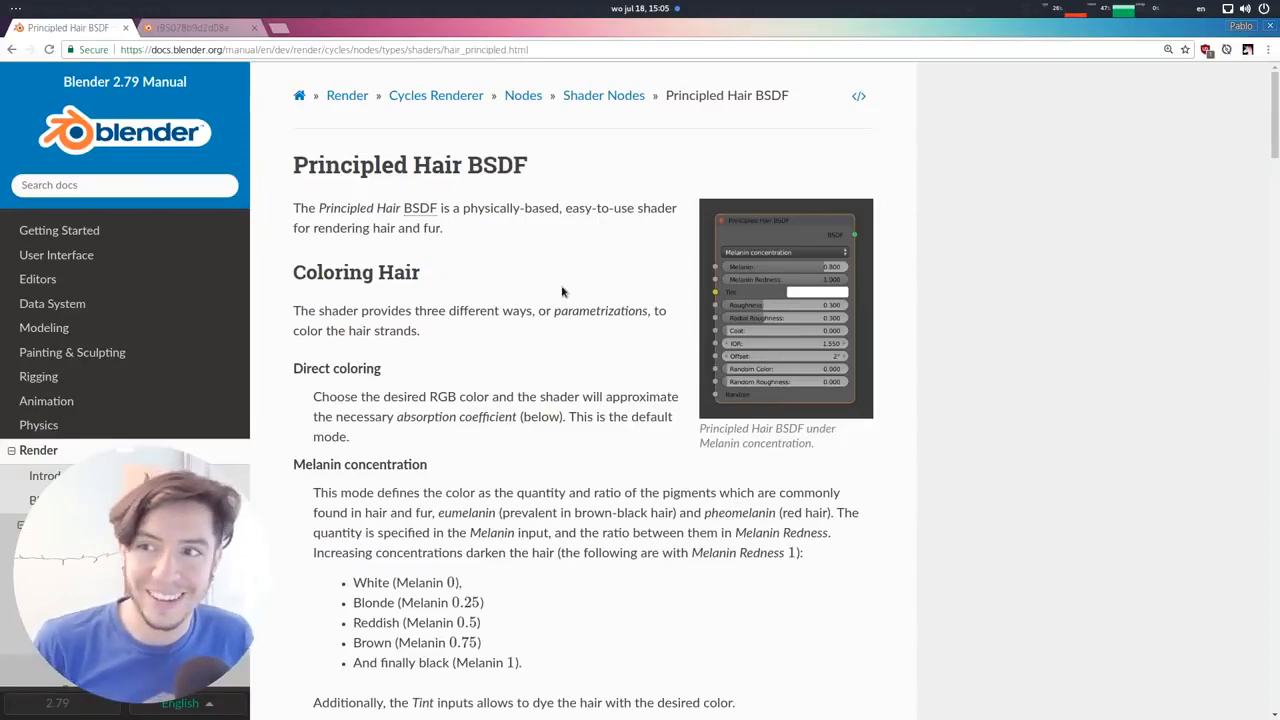
mouse_move(1054, 292)
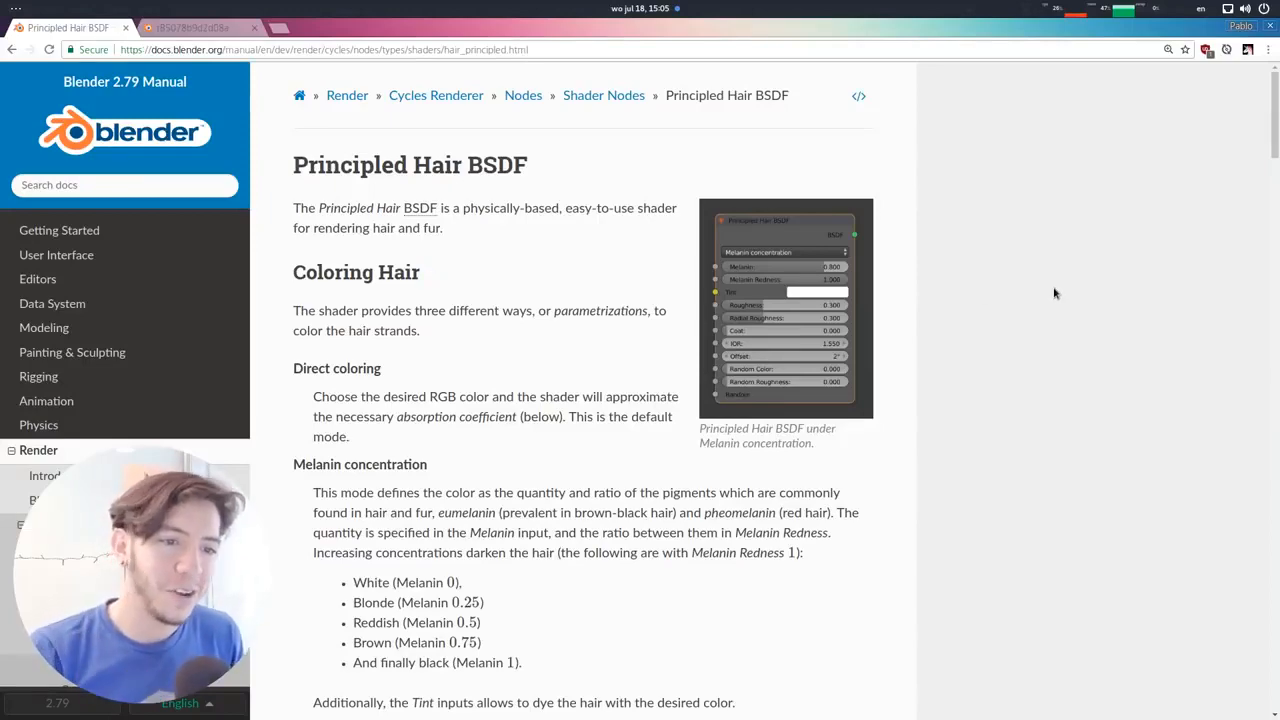
Step: Scroll through the manual's Melanin, Melanin Redness and Tint sections, then return to Blender
scroll("down", 3)
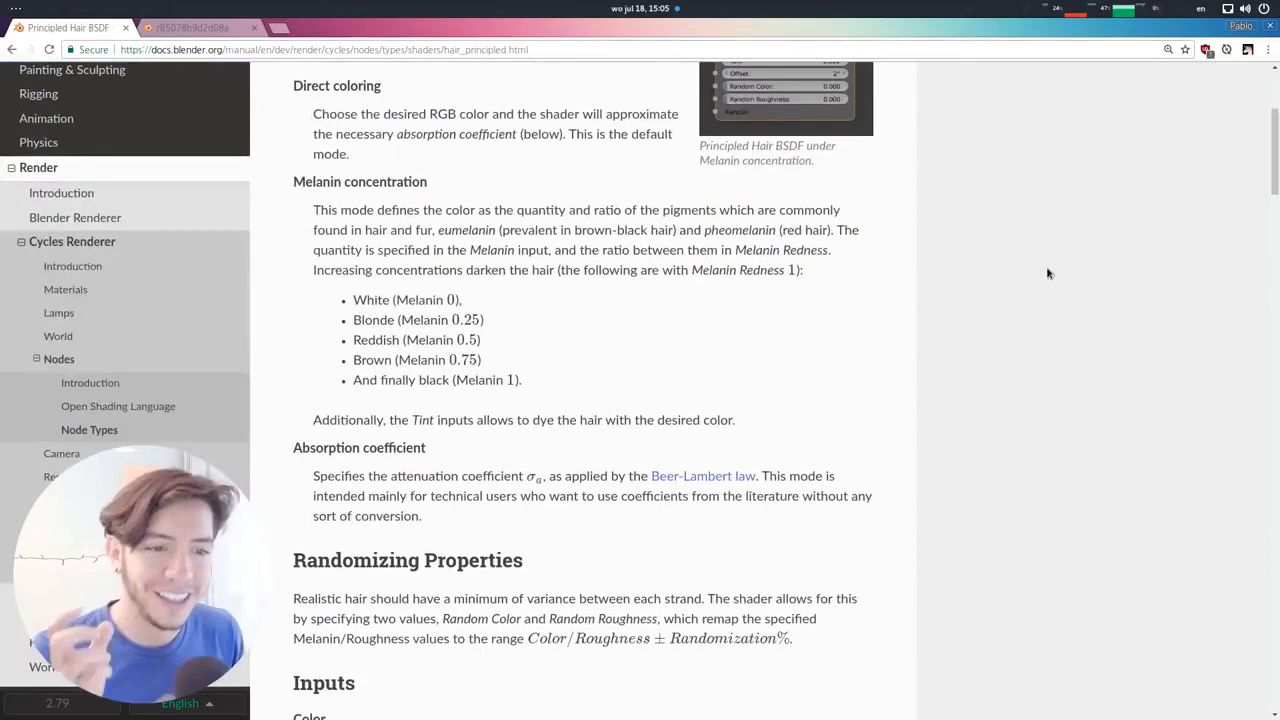
scroll("down", 3)
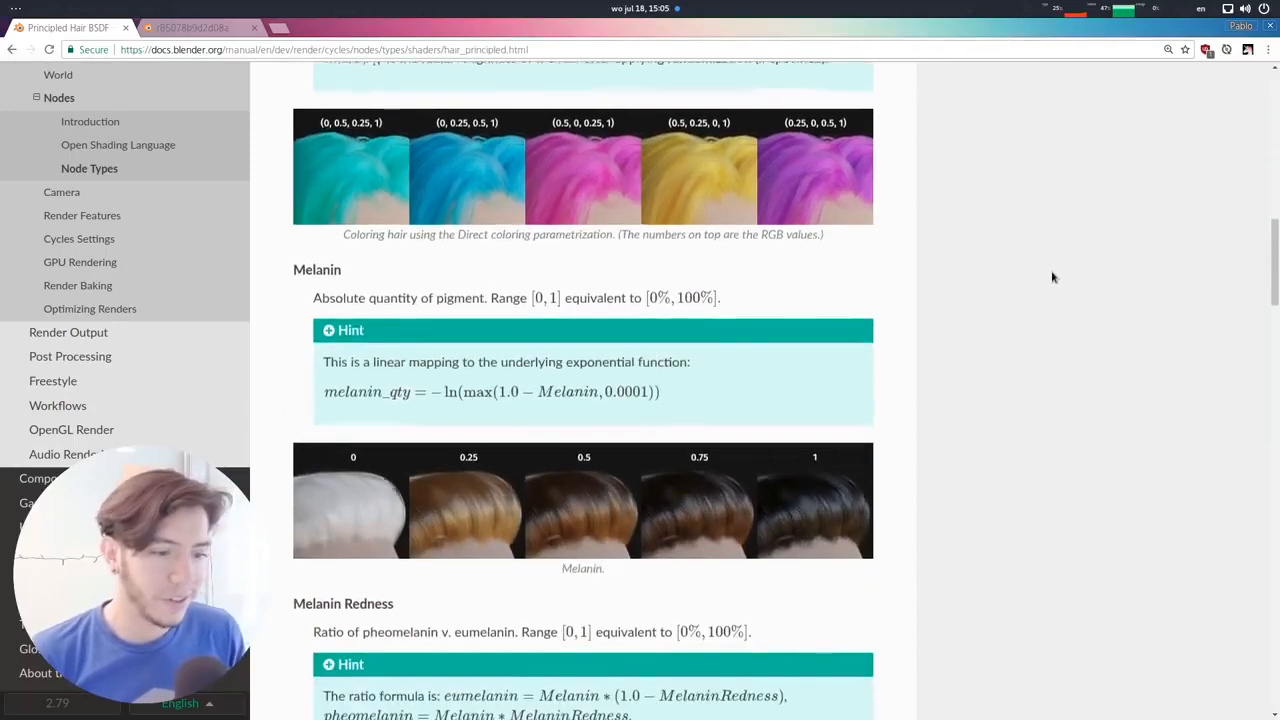
scroll("down", 3)
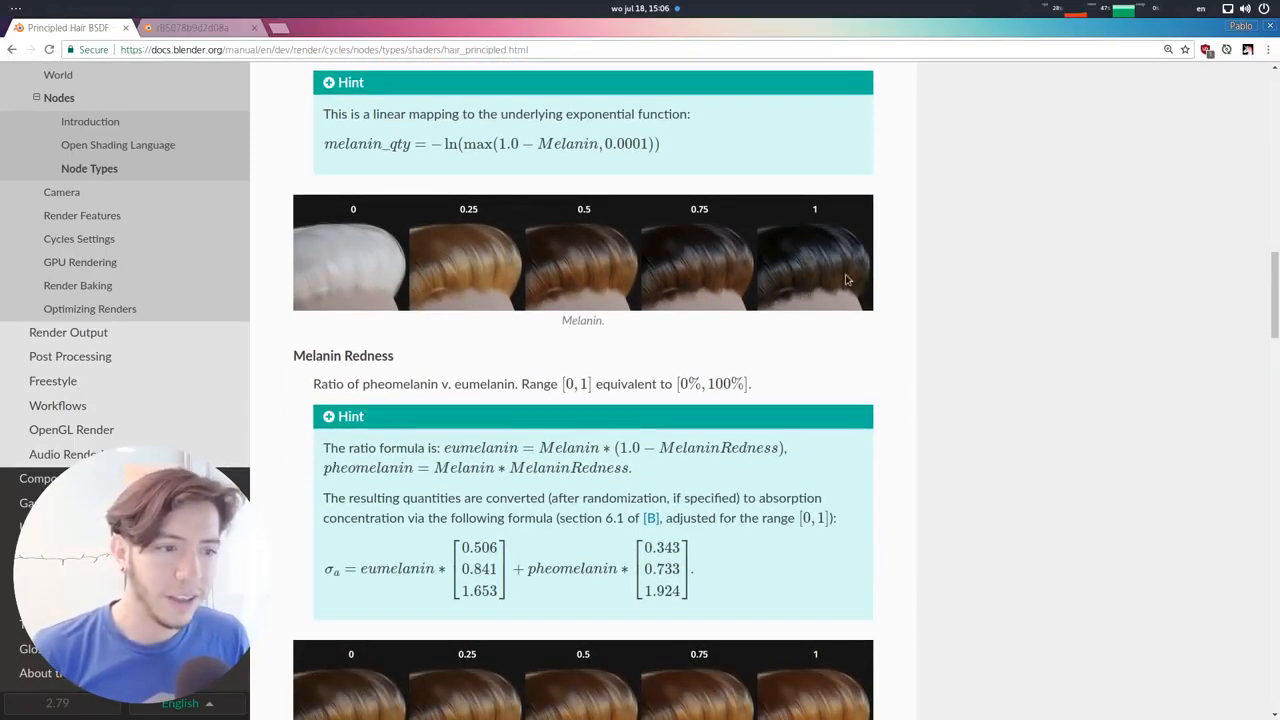
scroll("down", 3)
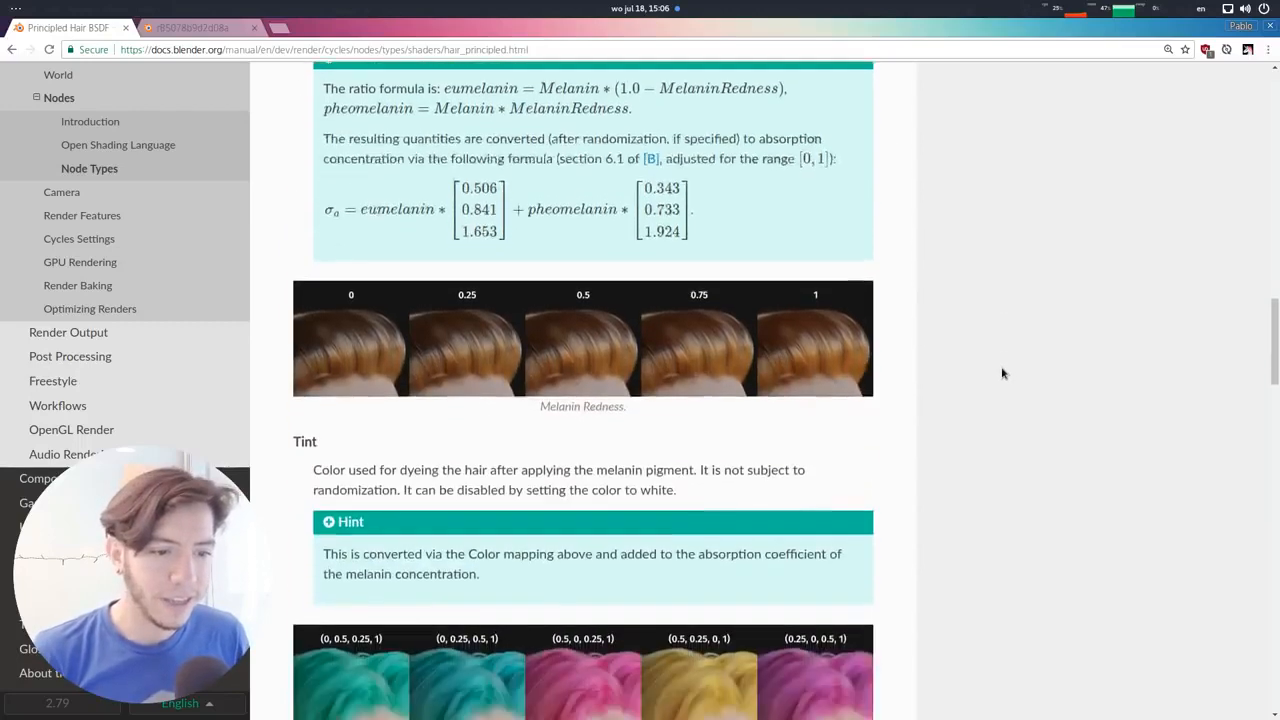
key("Super")
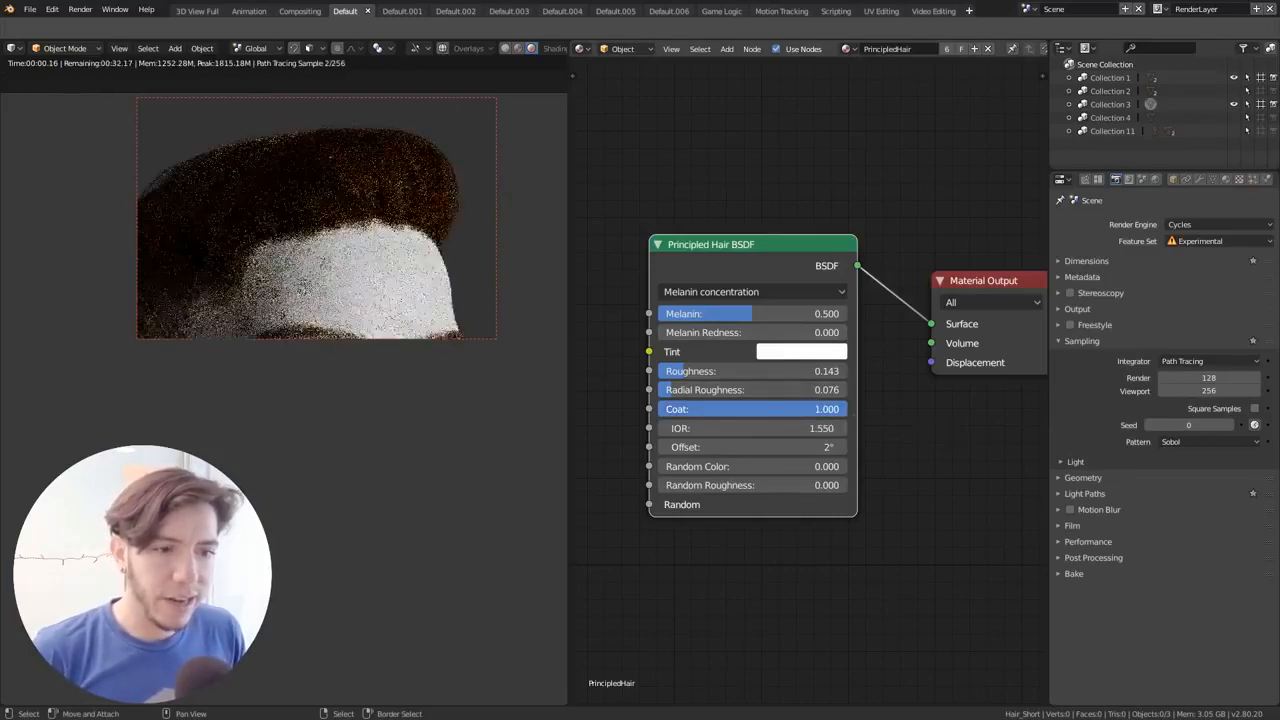
Step: Lower the hair shader's Coat from 1.000 to about 0.462
left_click_drag(826, 408, 716, 408)
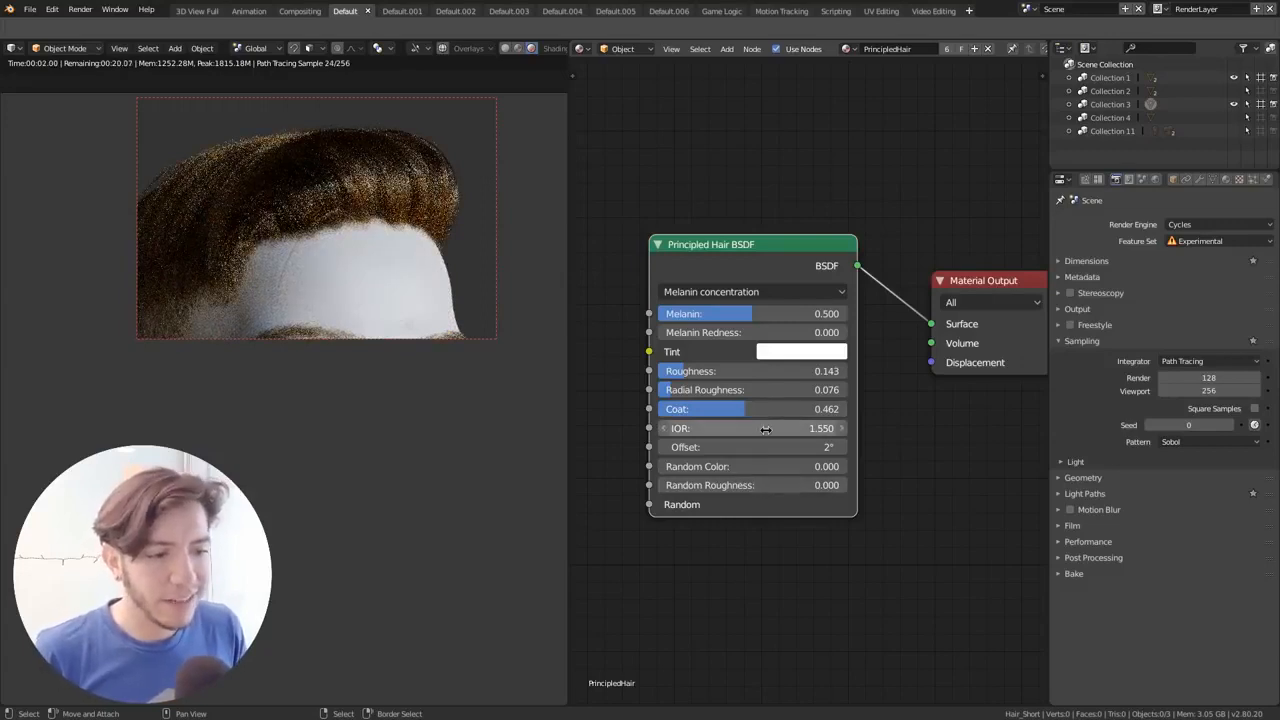
mouse_move(764, 428)
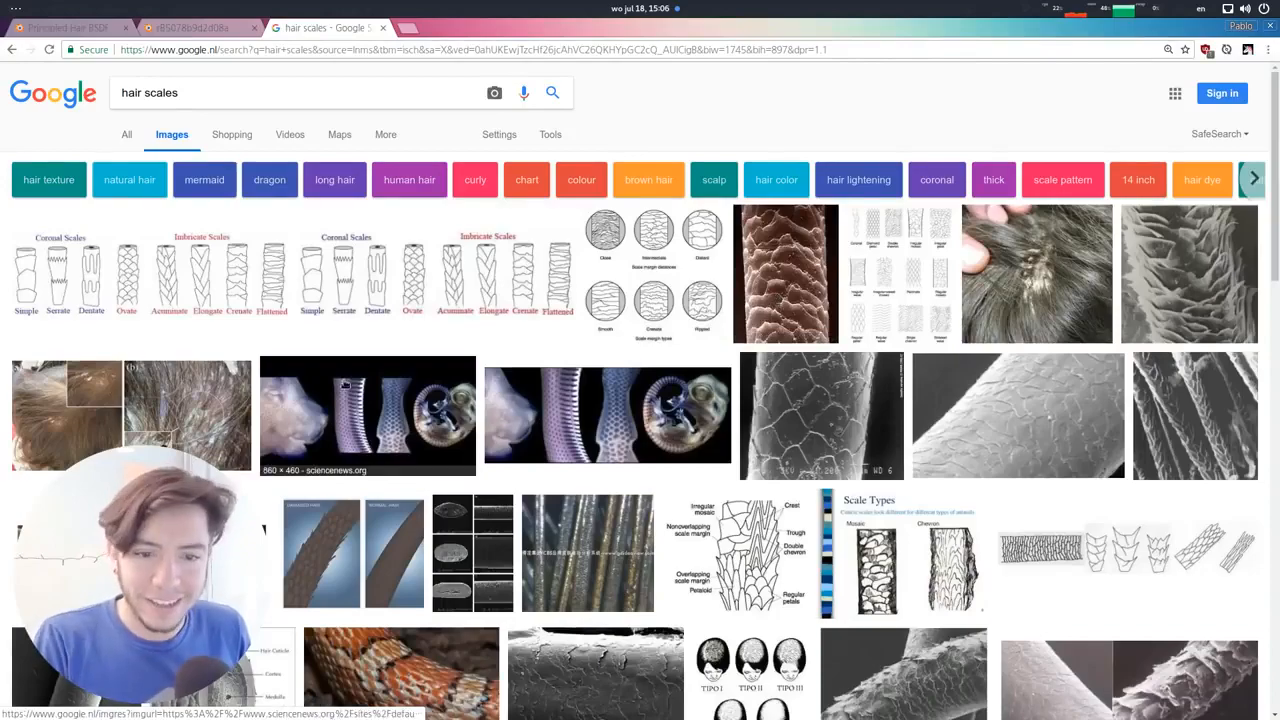
Step: Preview the damaged vs normal hair scales image, then return to the Blender render
left_click(352, 552)
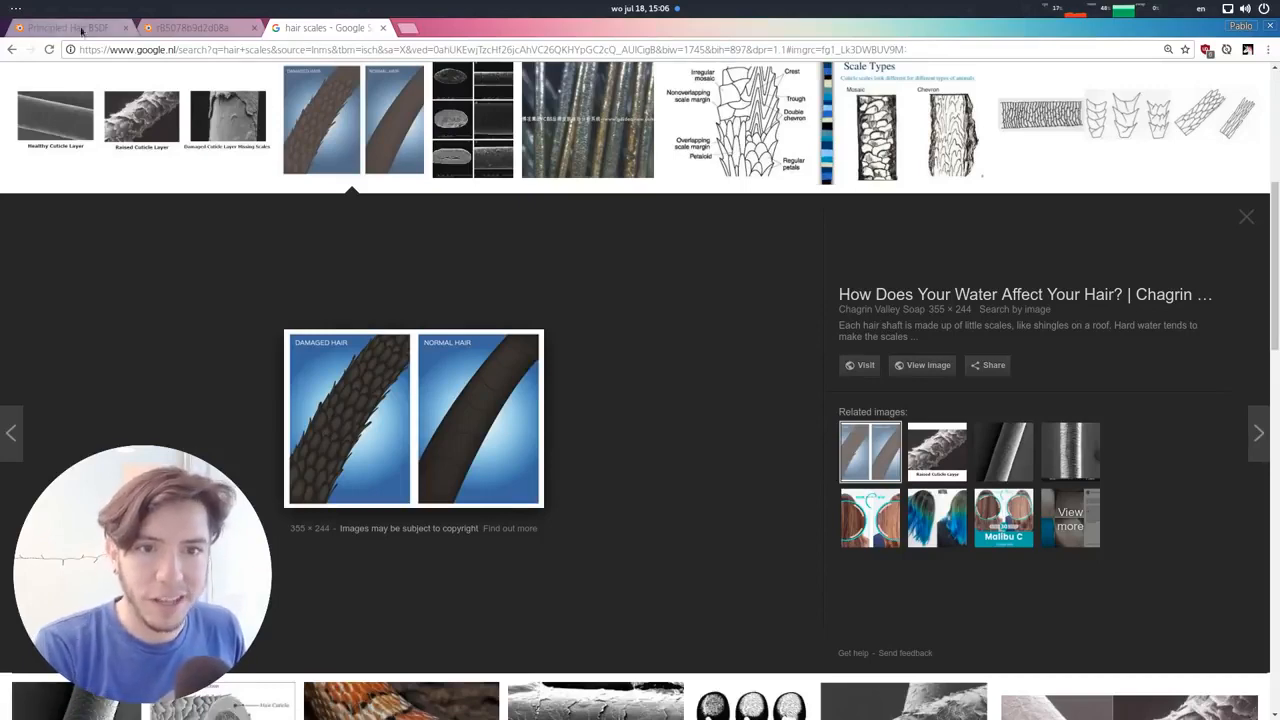
key("Super")
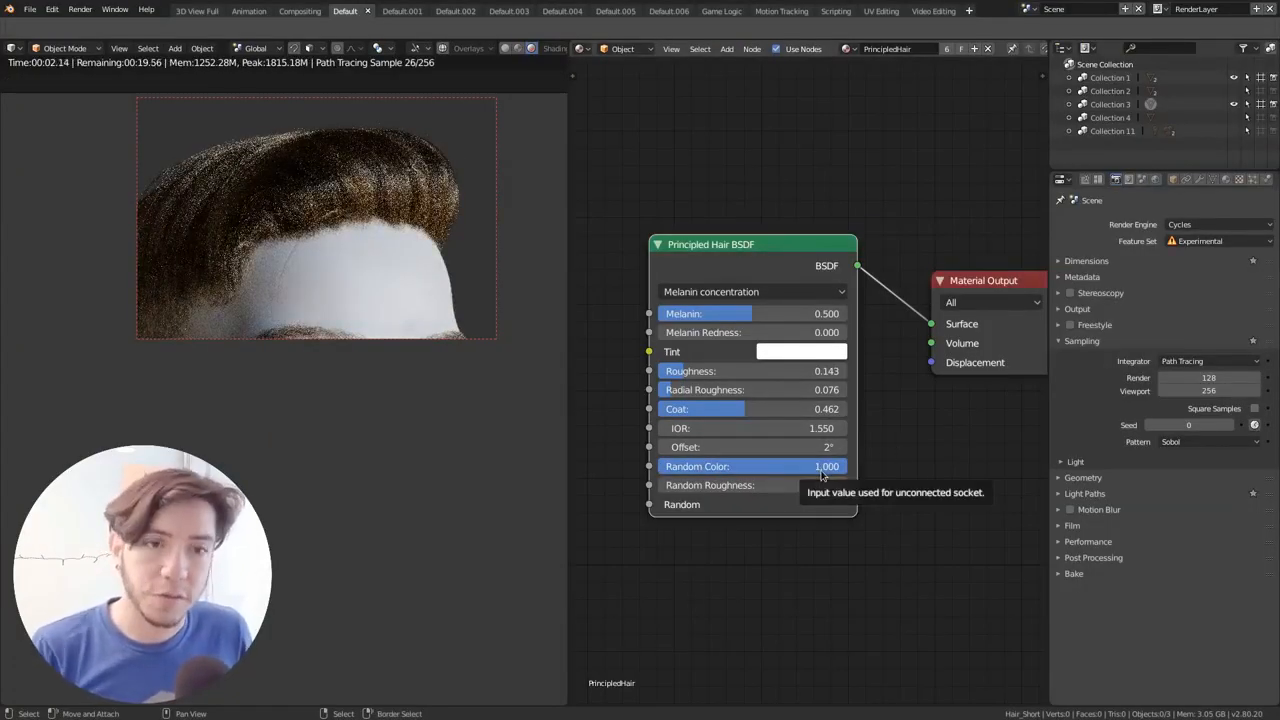
mouse_move(876, 480)
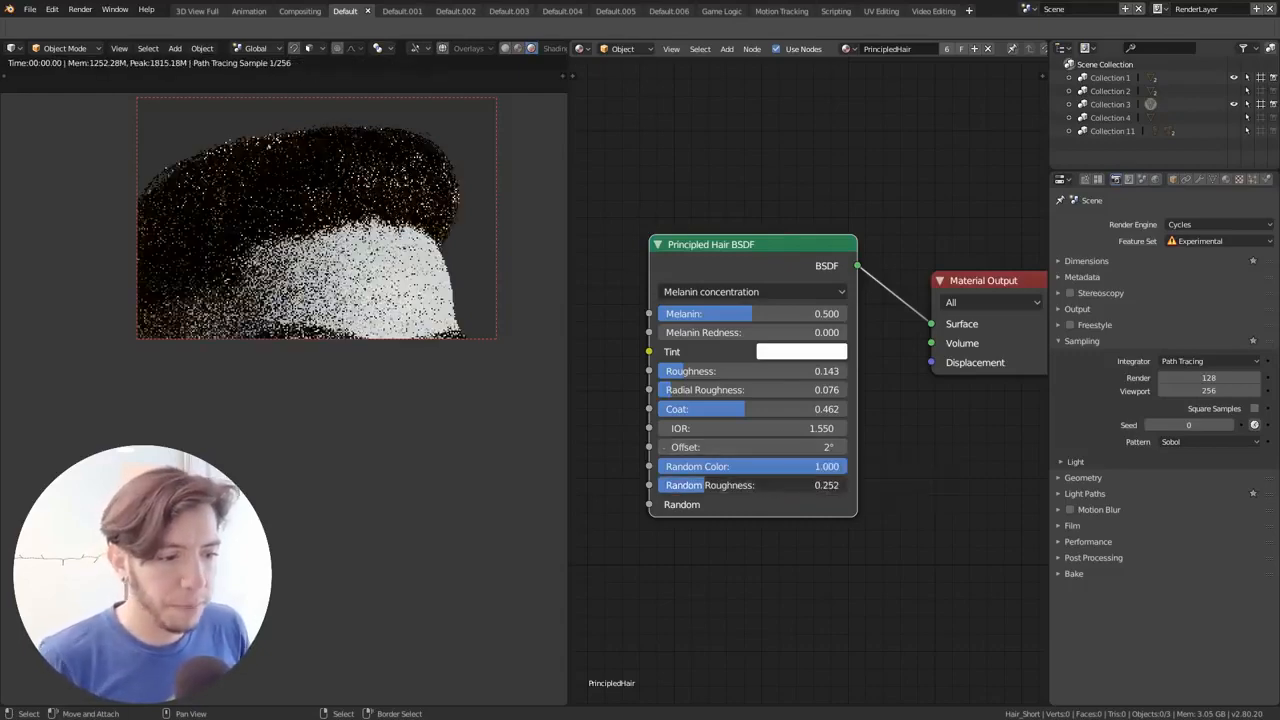
Step: Take the hair shader's Roughness down to 0.000, then bring up the Chiang hair shading paper
left_click_drag(750, 486, 826, 486)
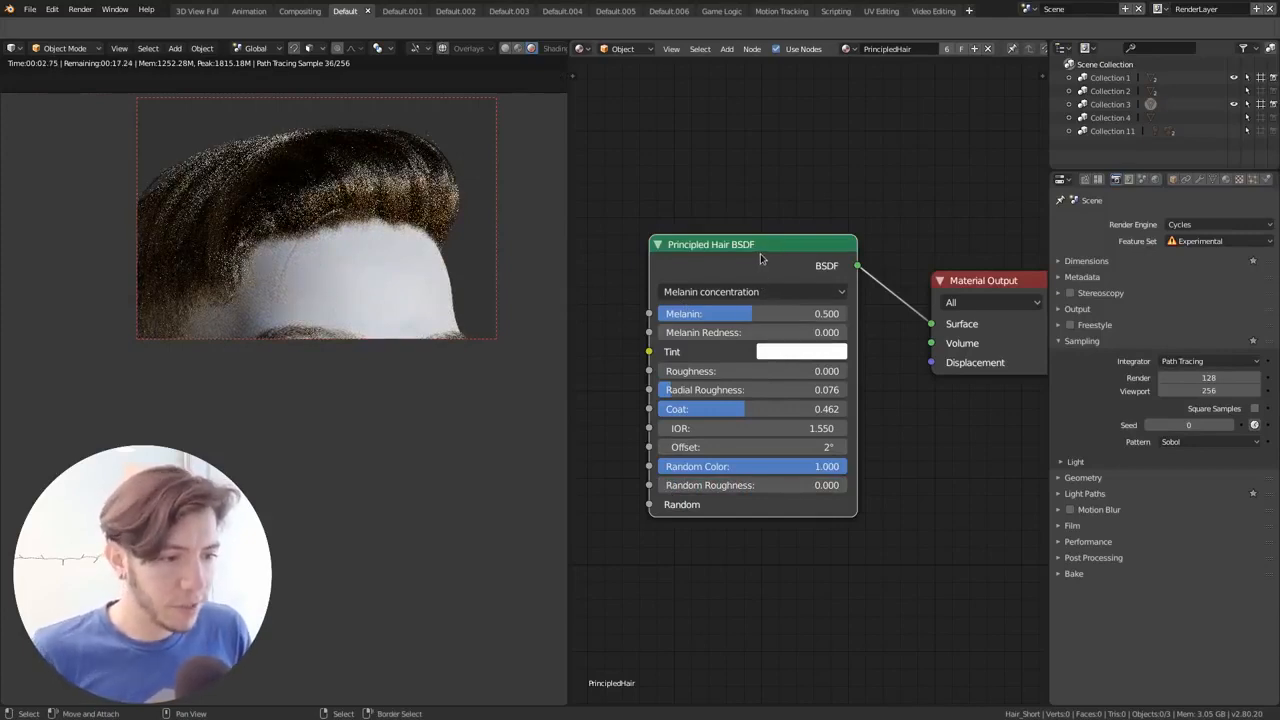
mouse_move(856, 320)
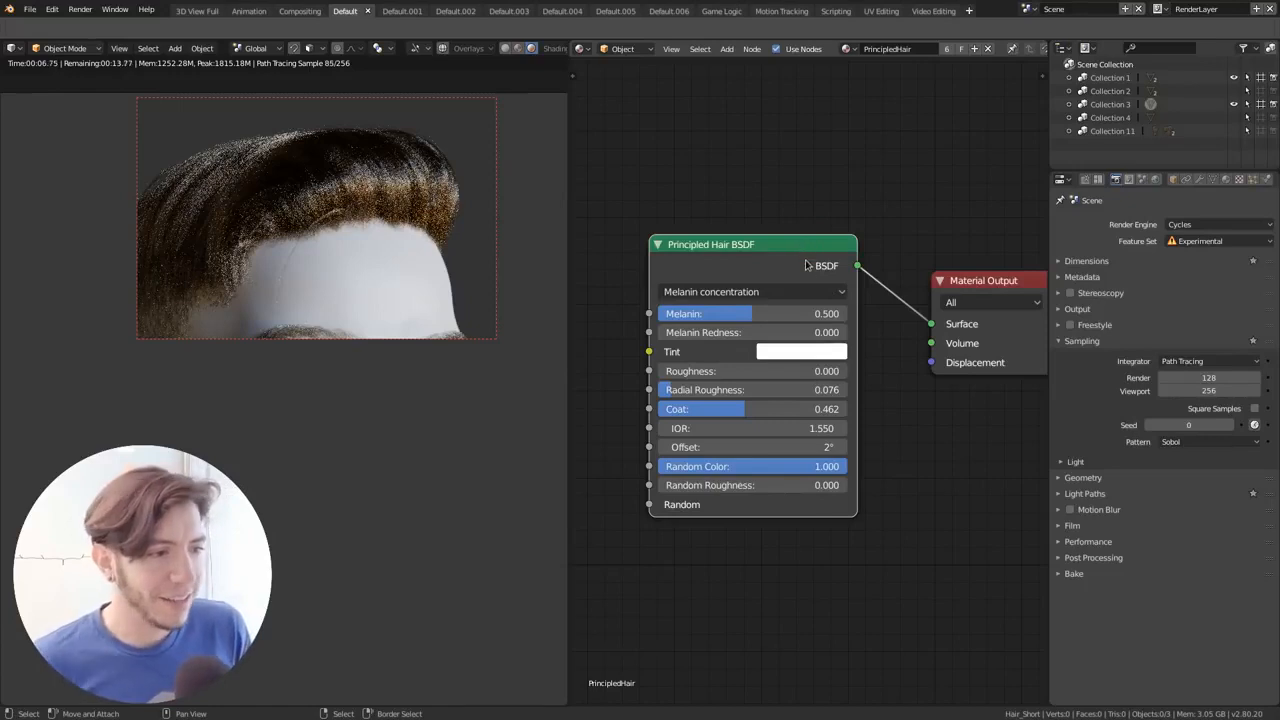
left_click(726, 48)
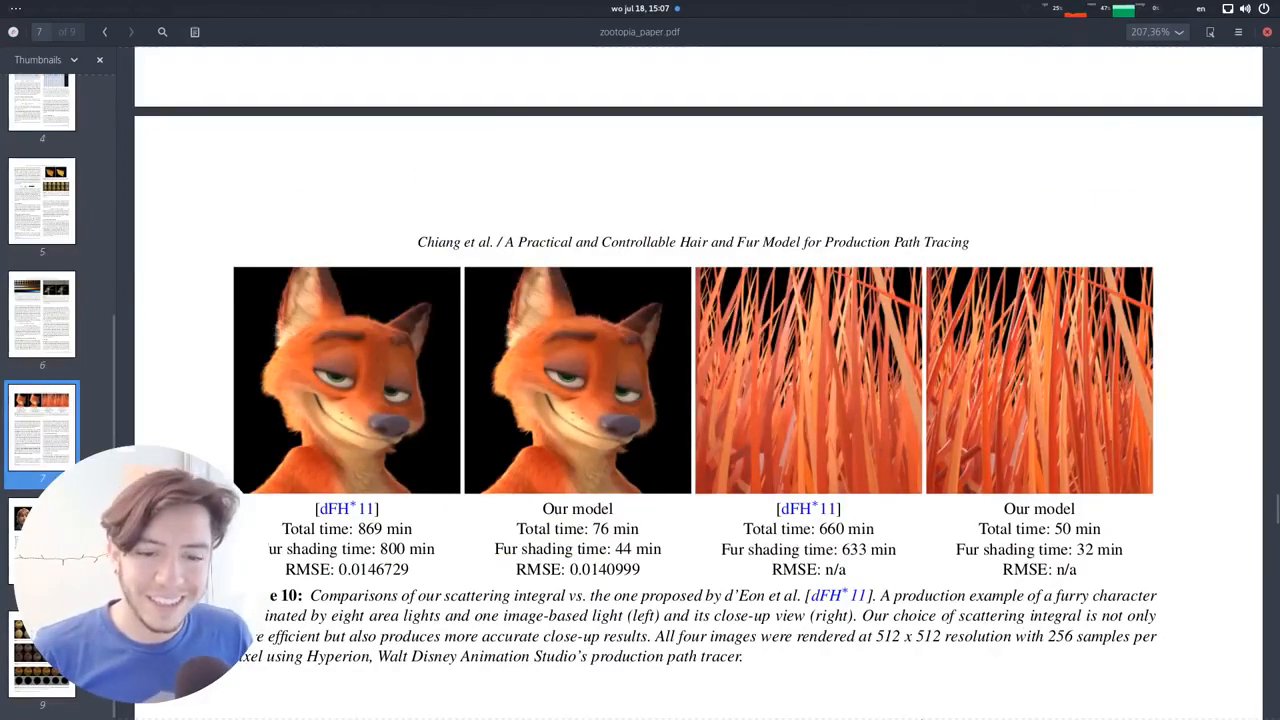
Step: Scroll the paper down to Figure 11, then switch back to the Blender manual
scroll("down", 3)
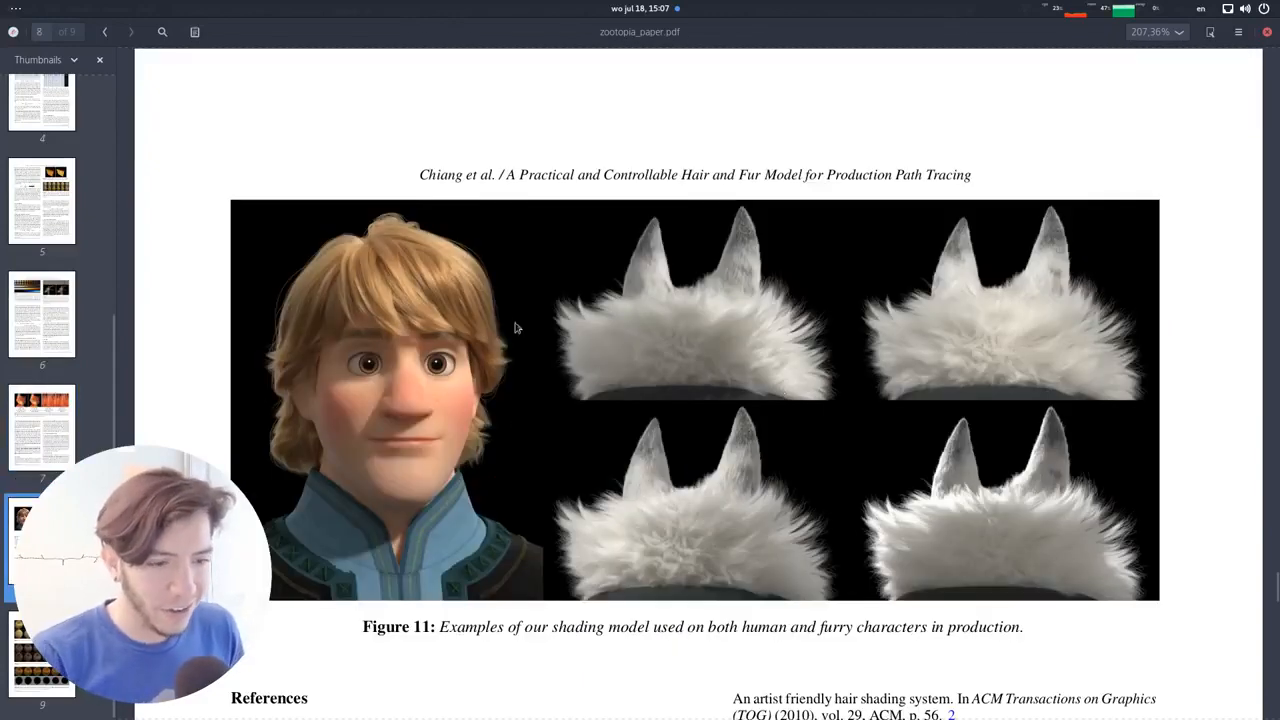
key("Super")
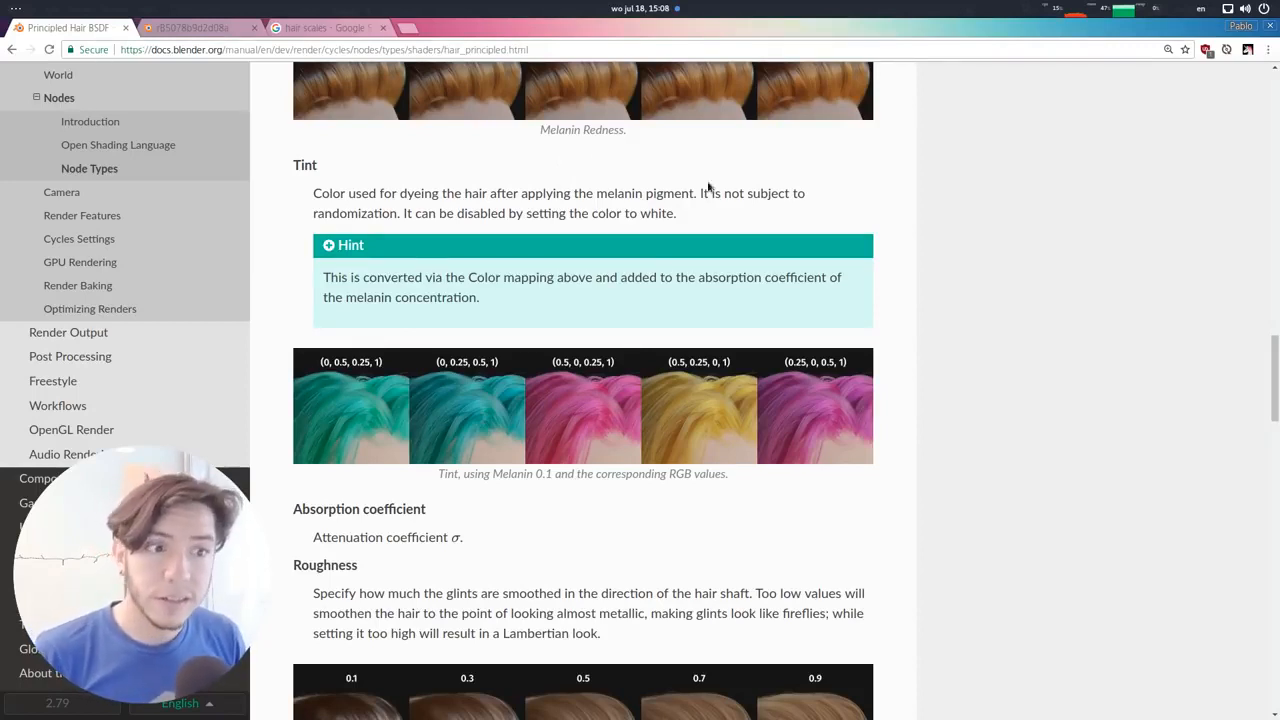
mouse_move(852, 244)
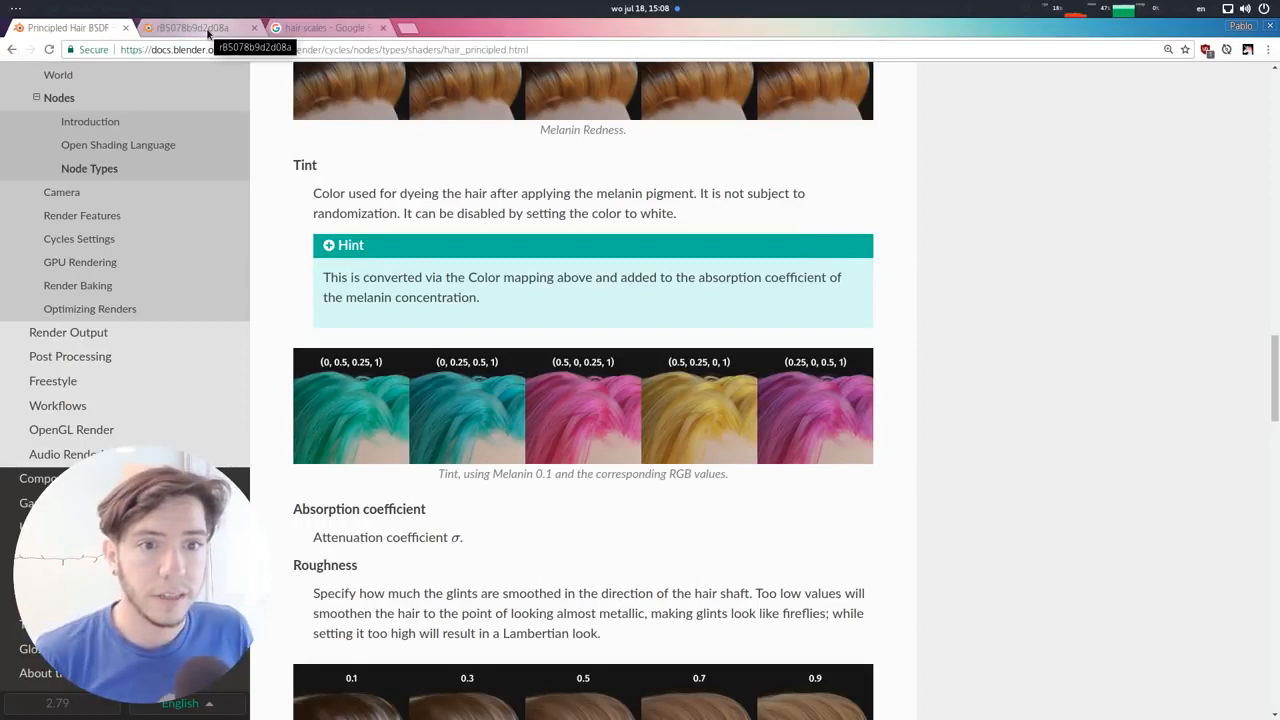
Step: Go to the 'Cycles: add Principled Hair BSDF' commit page
left_click(190, 28)
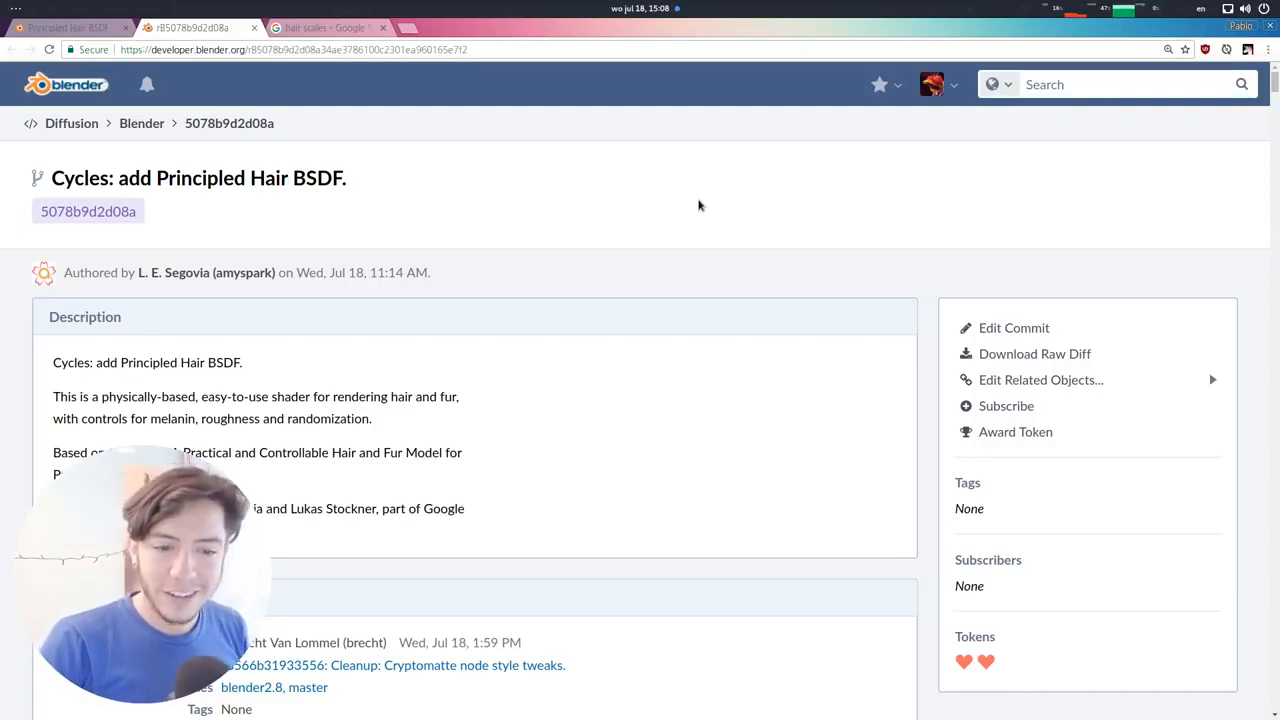
mouse_move(696, 238)
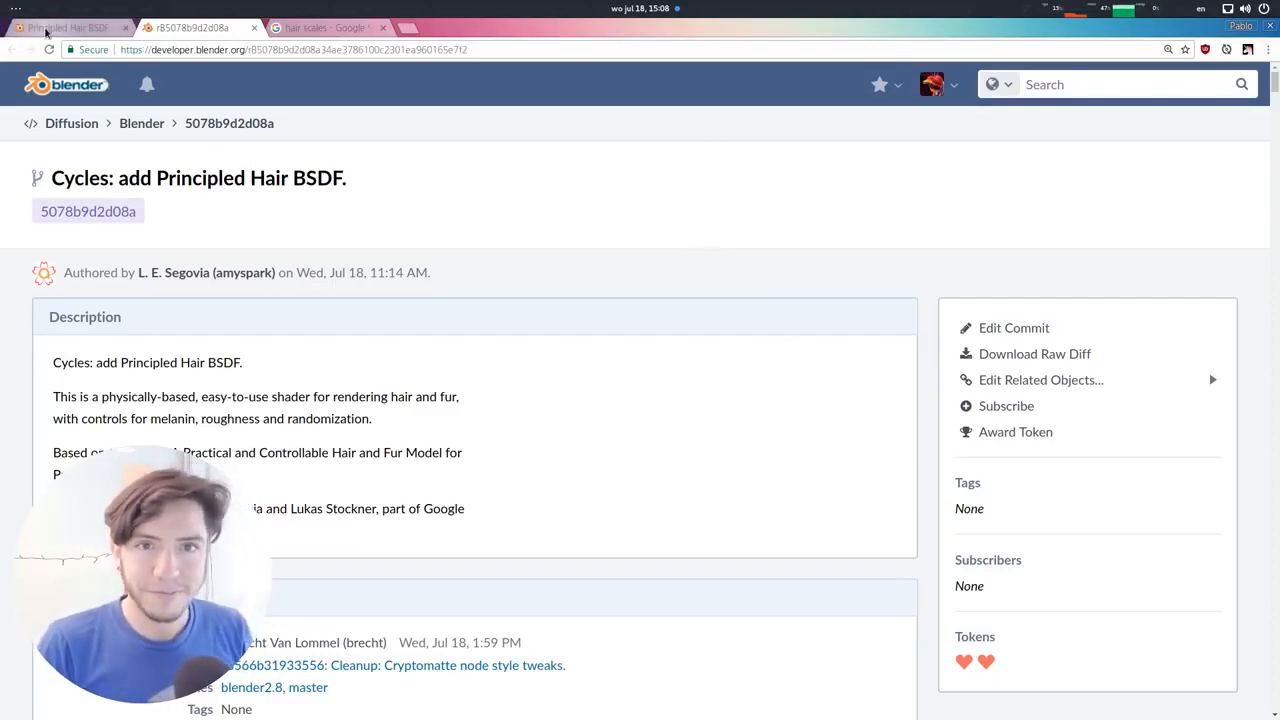
Step: Return from the Phabricator commit to the Principled Hair BSDF manual page
left_click(64, 28)
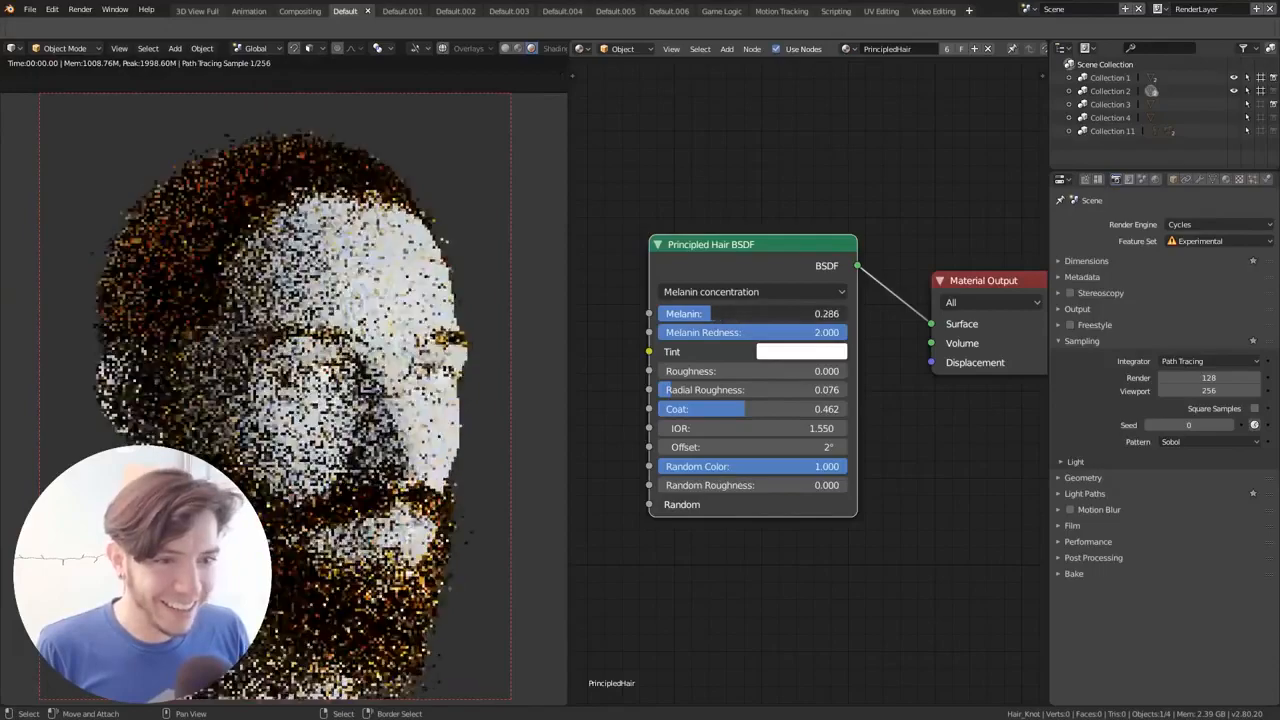
Step: Raise the hair shader's Melanin value to about 0.83 on the bearded head
left_click_drag(720, 312, 740, 312)
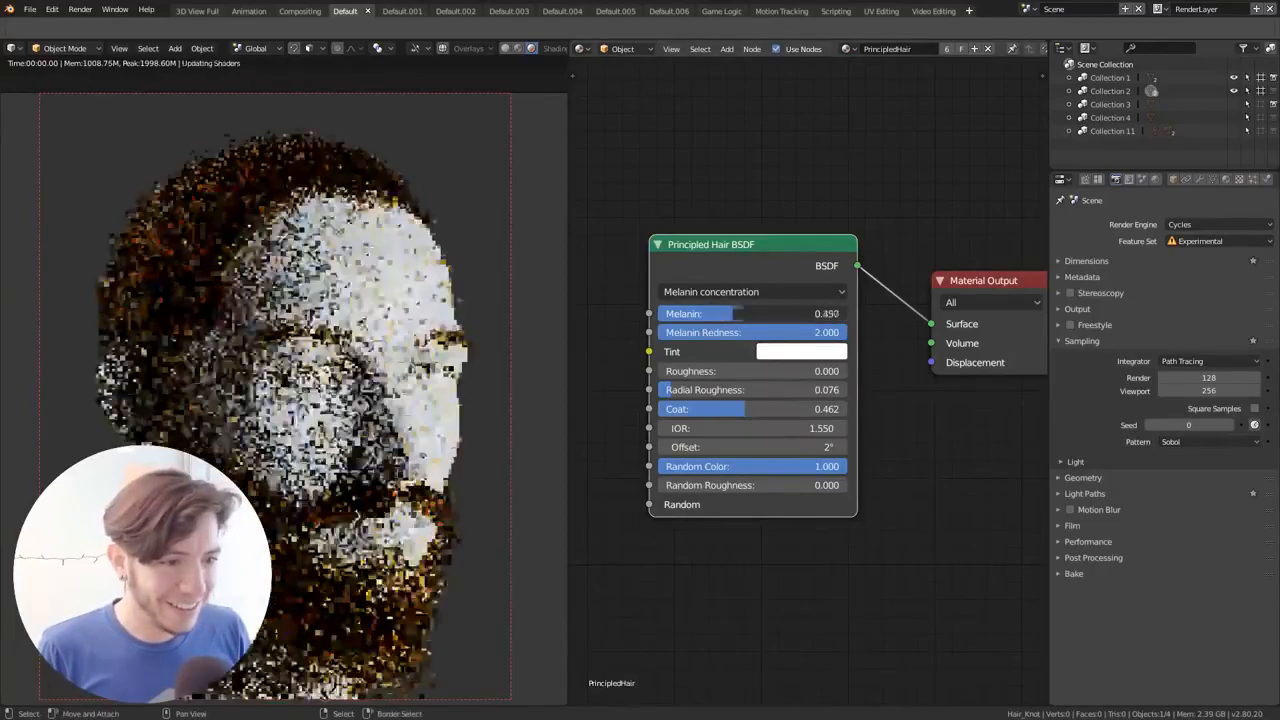